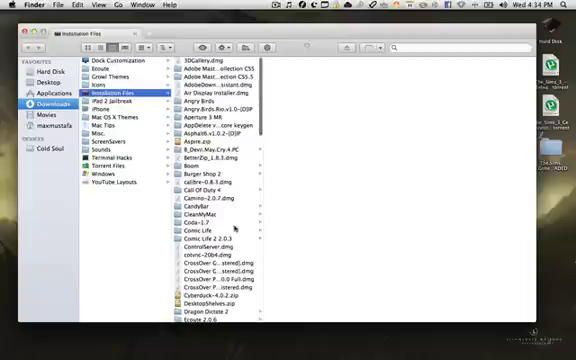
Cancel the CleanMyMac automatic uninstaller alert so nothing is uninstalled
scroll("down", 3)
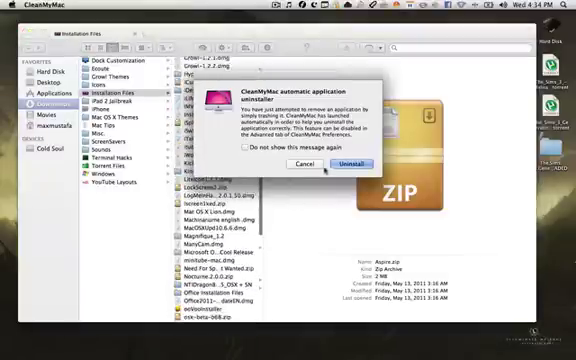
left_click(306, 165)
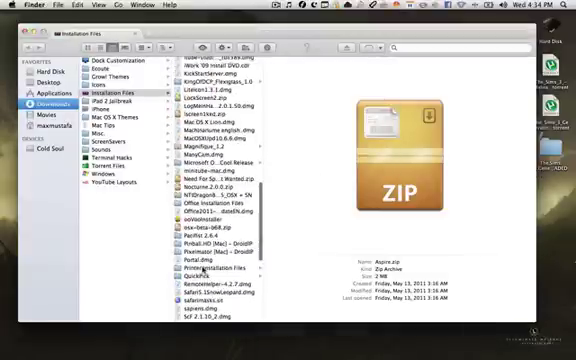
scroll("down", 3)
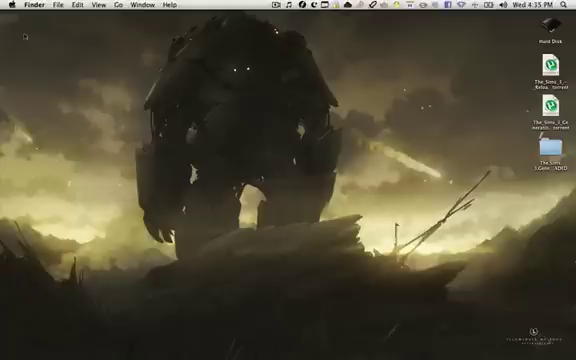
mouse_move(256, 108)
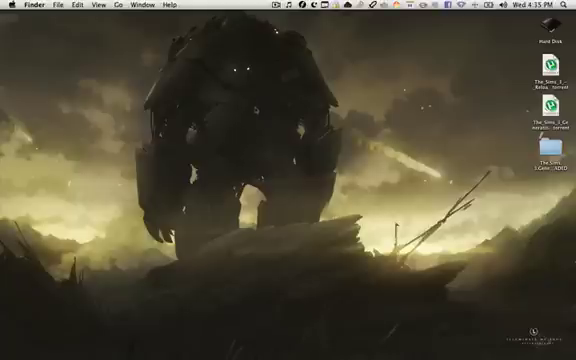